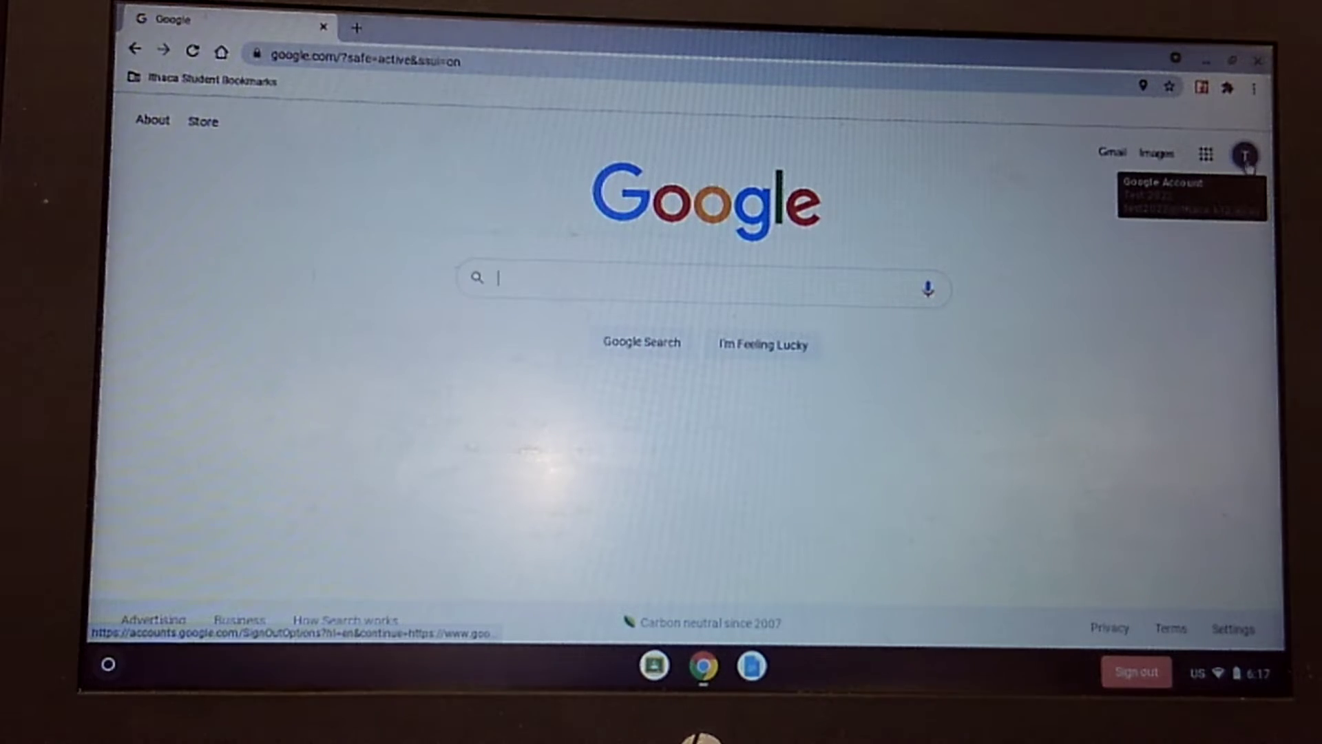
mouse_move(1235, 239)
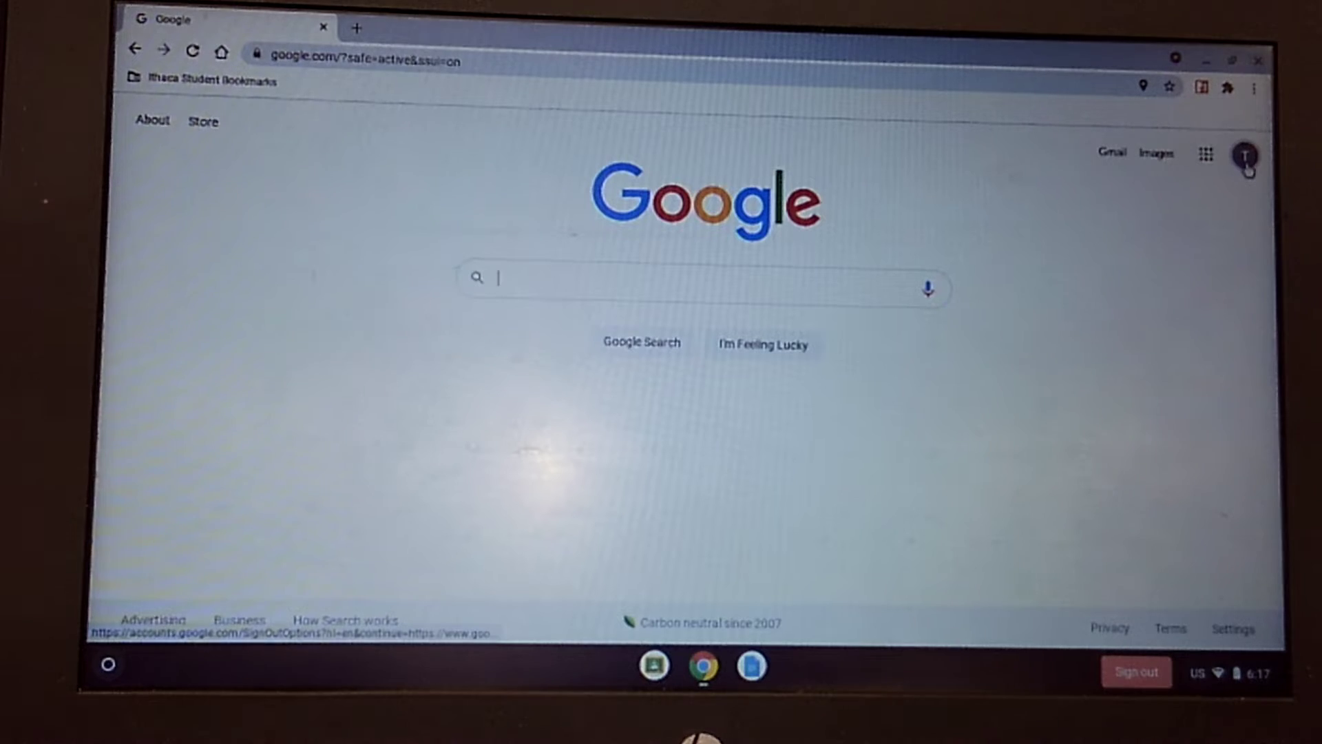
Open the Google Account management page from the signed-in profile menu
left_click(1245, 154)
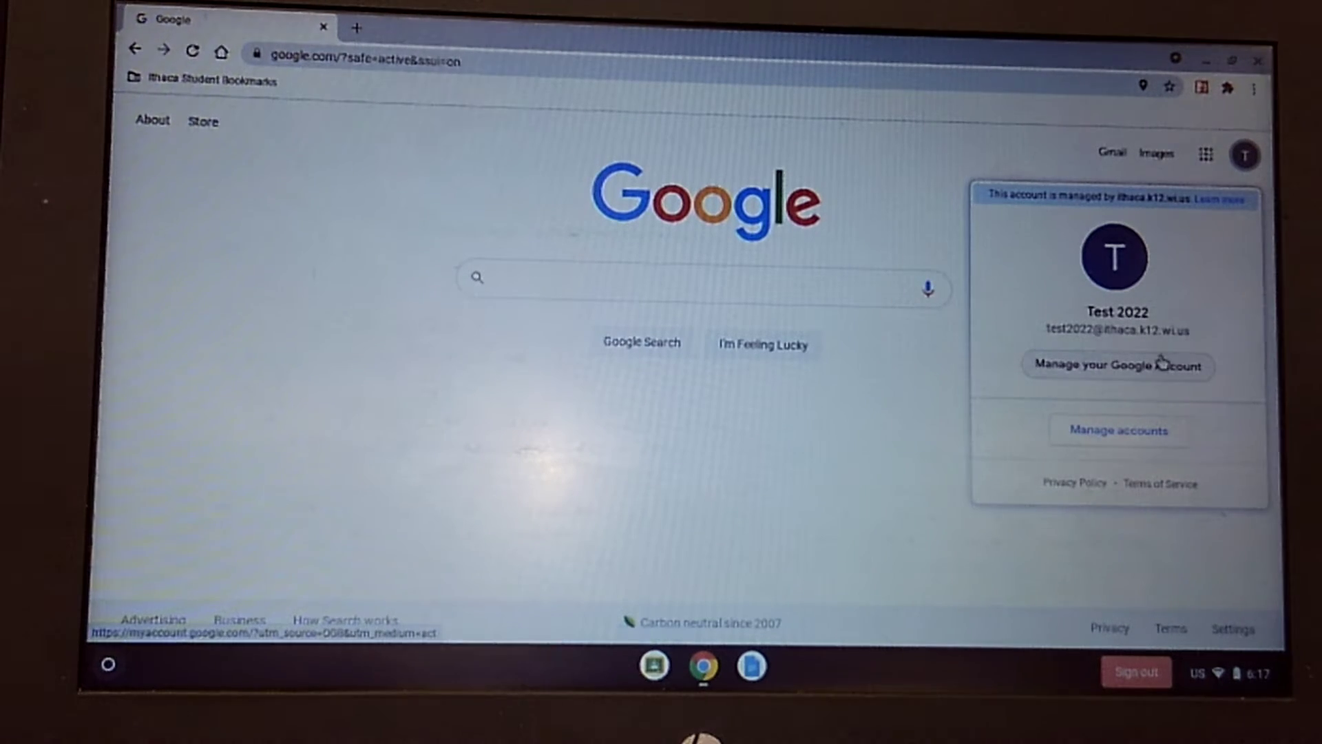
left_click(1119, 366)
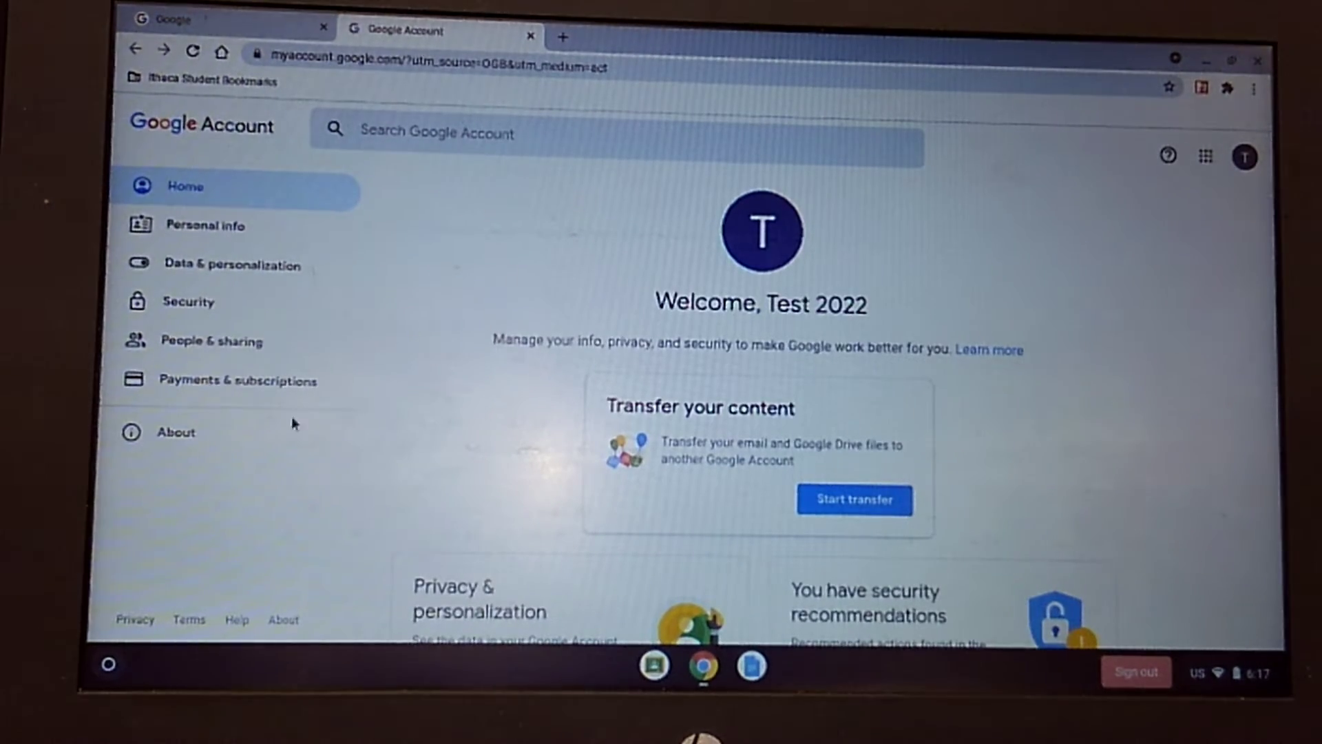
Go to the Security section to see the password sign-in details
left_click(189, 302)
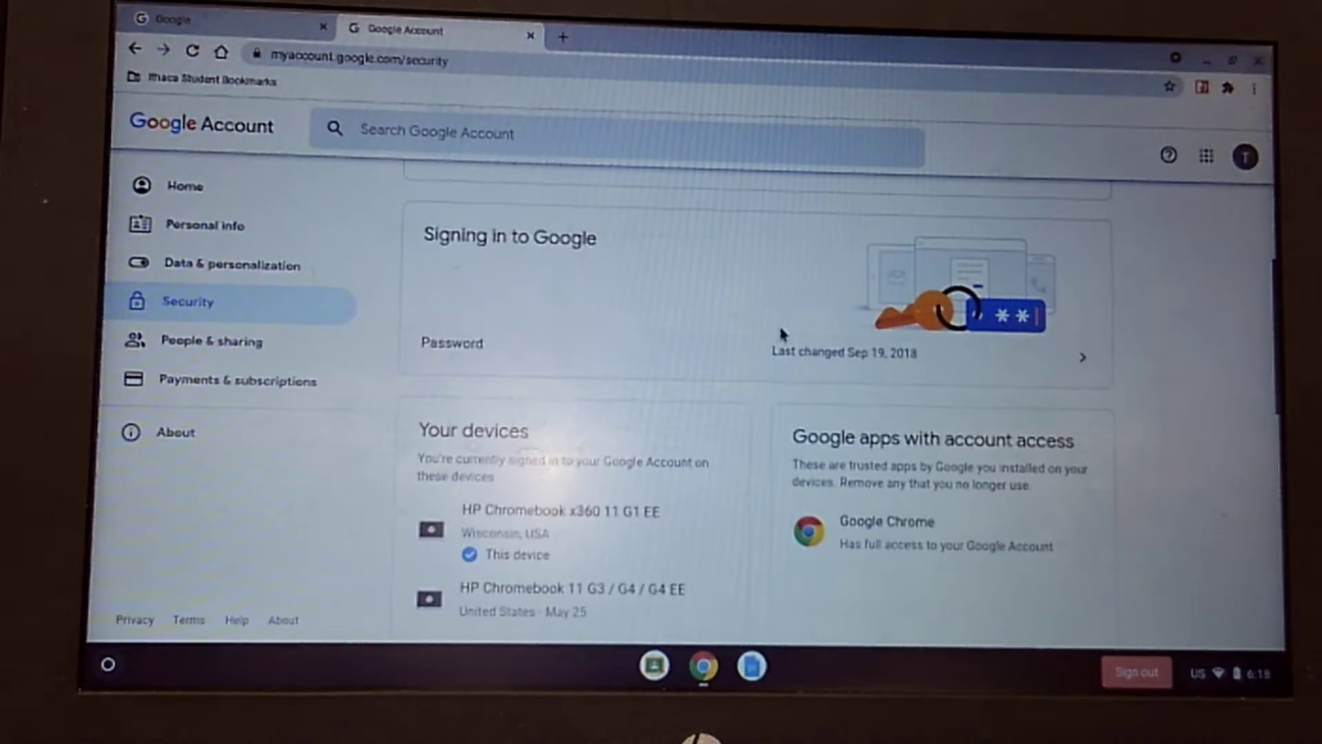
mouse_move(508, 267)
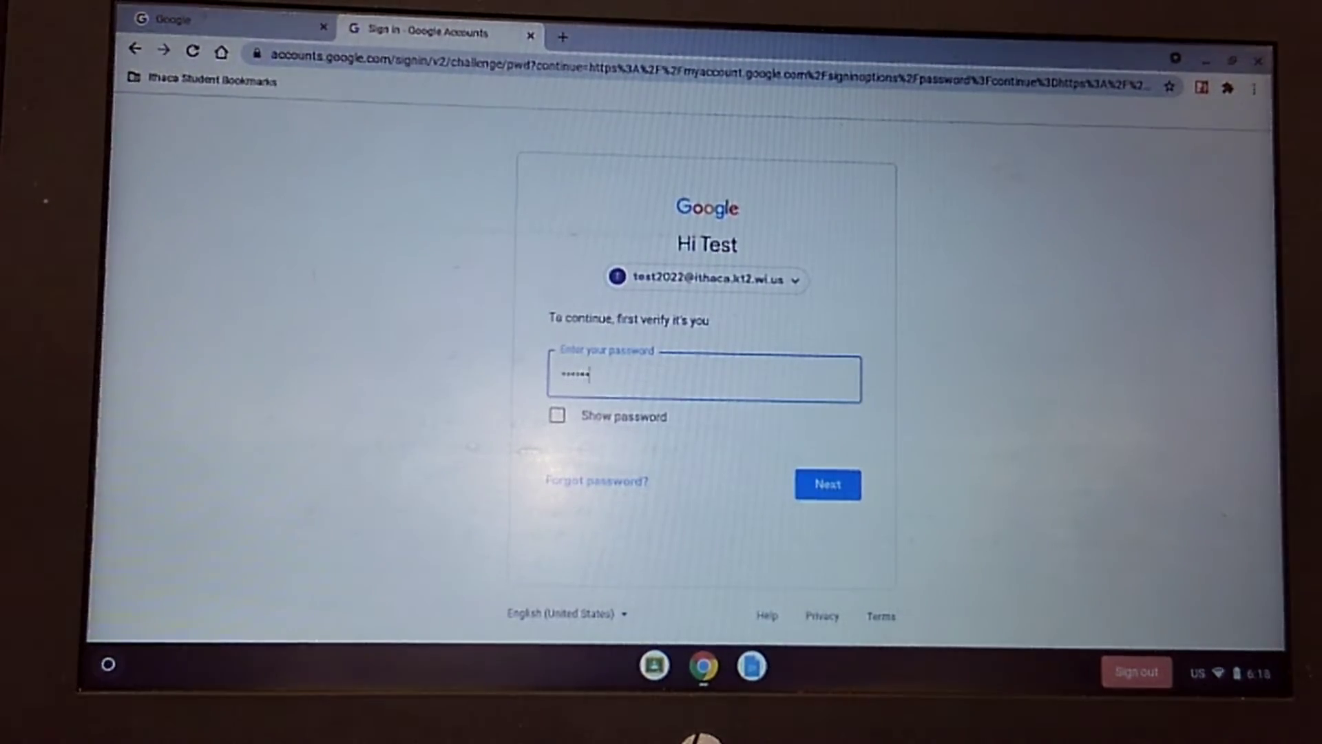
Verify the current password to reach the change-password page
left_click(828, 485)
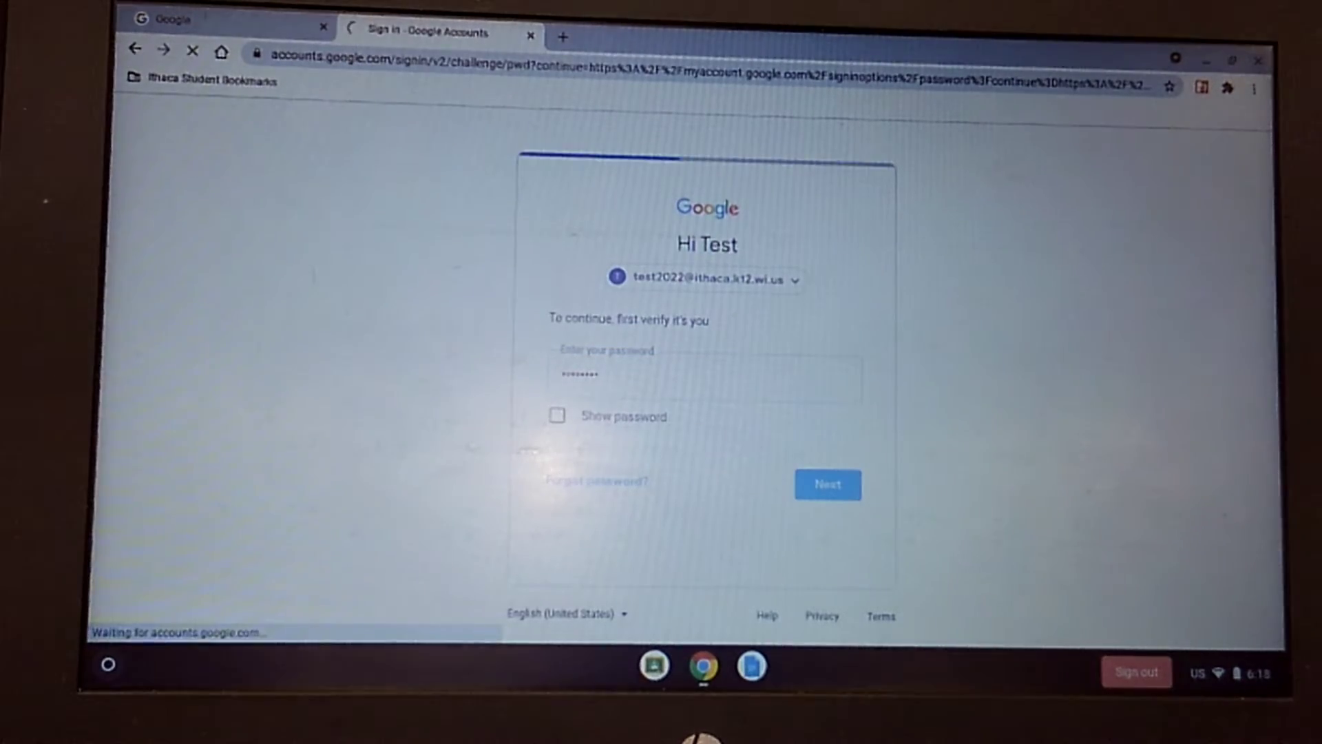
left_click(826, 485)
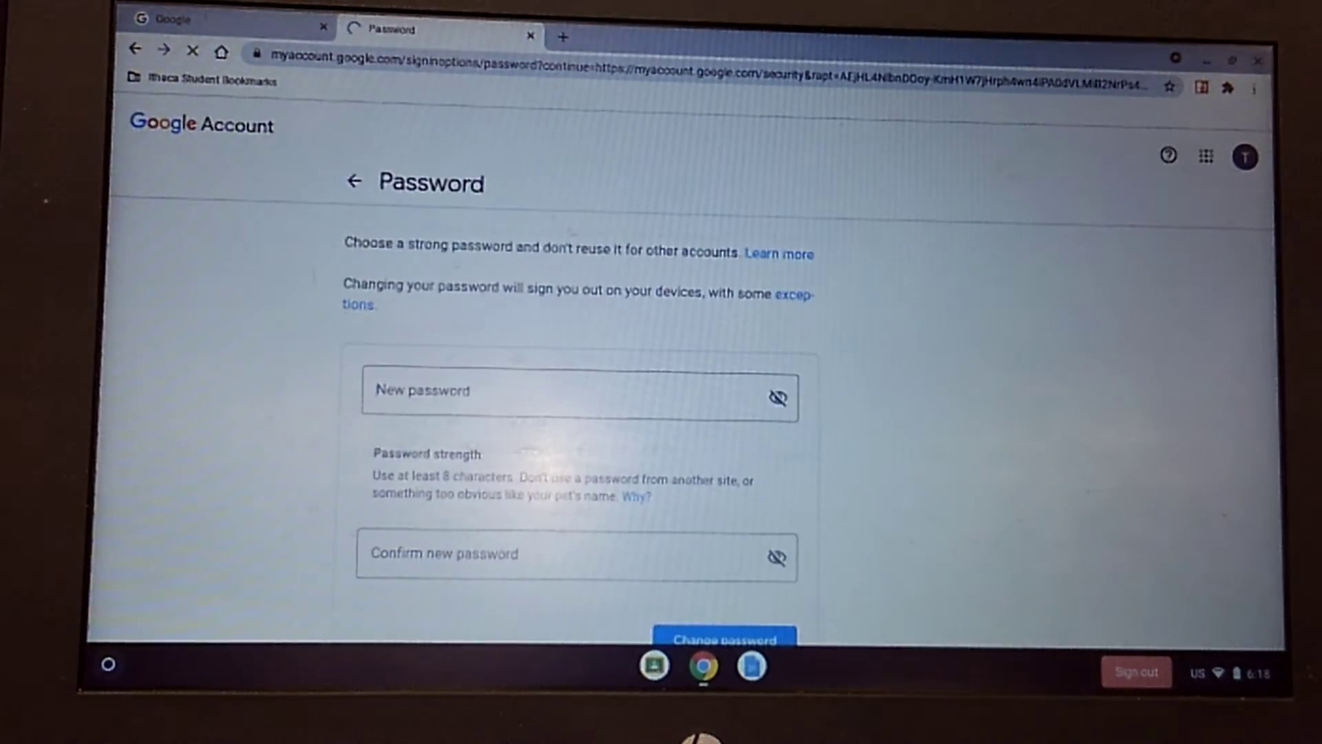
Fill the new and confirm password fields and submit; Google rejects it as recently used
left_click(559, 399)
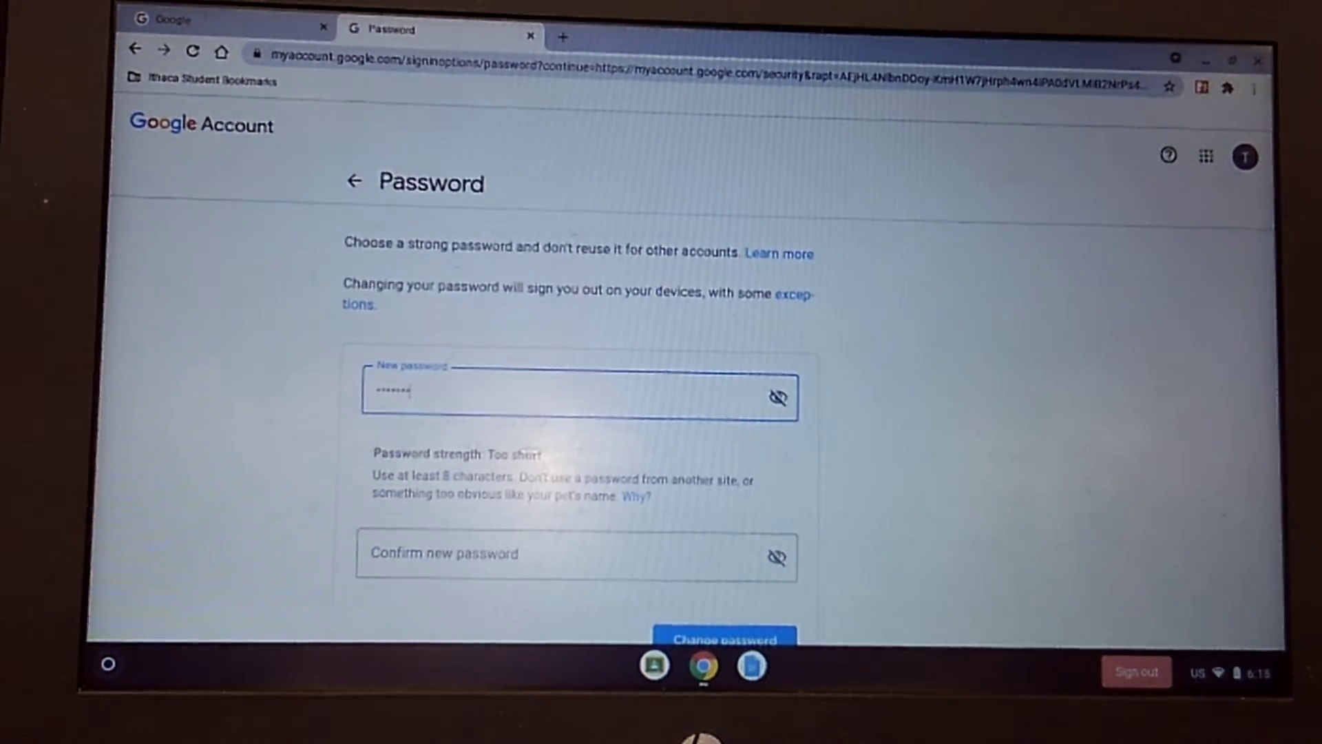
left_click(506, 556)
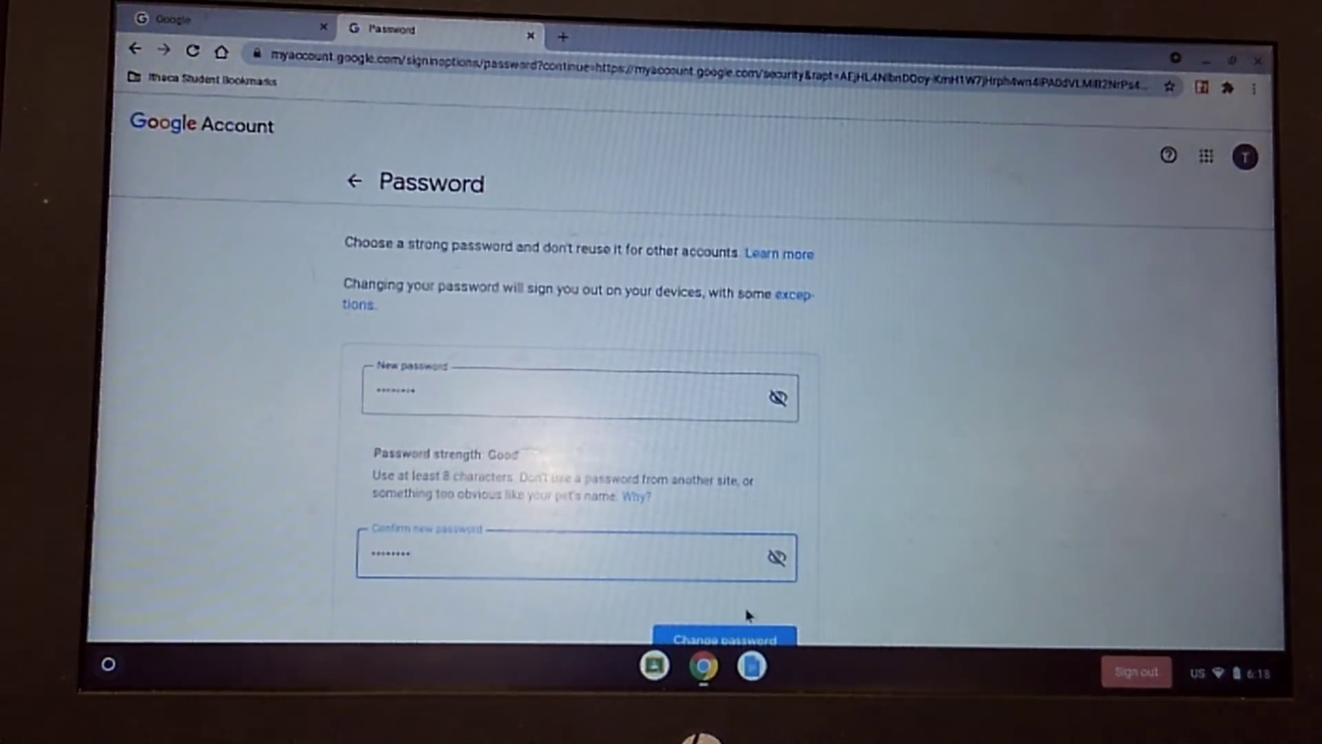
left_click(725, 638)
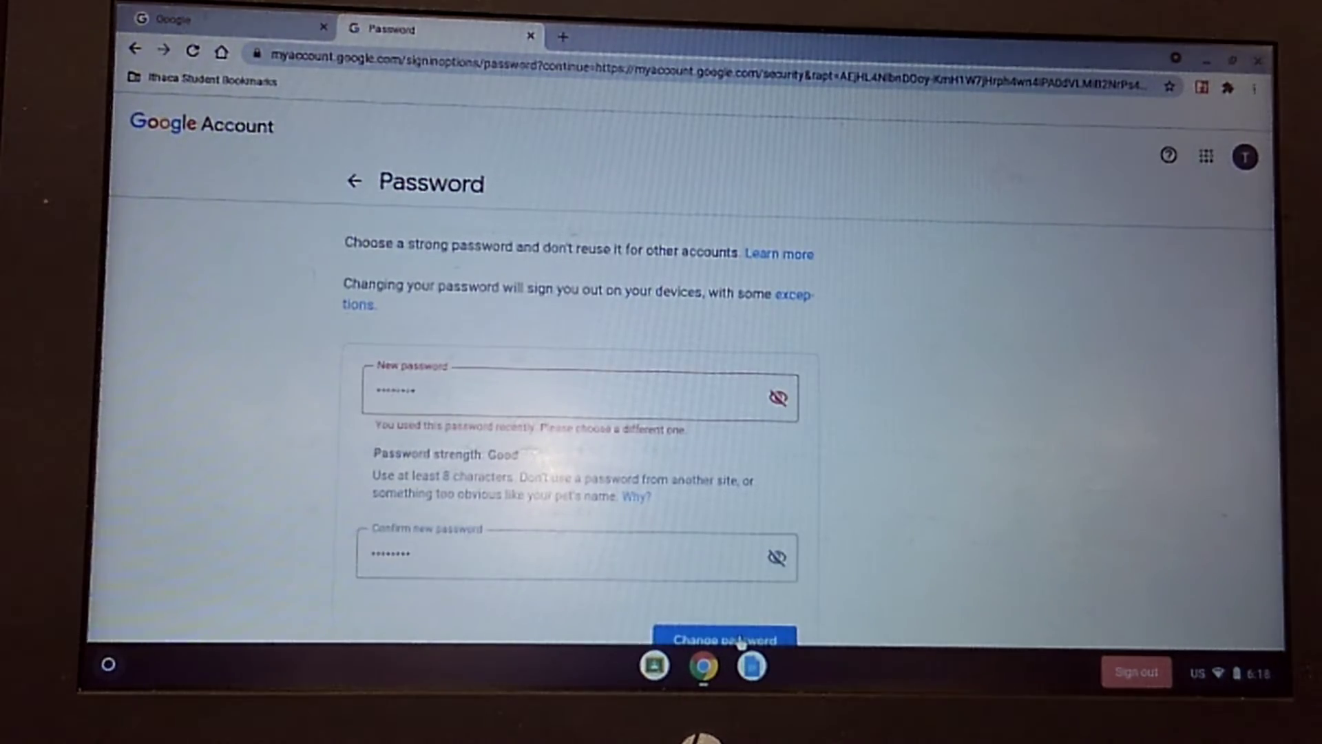
mouse_move(1059, 538)
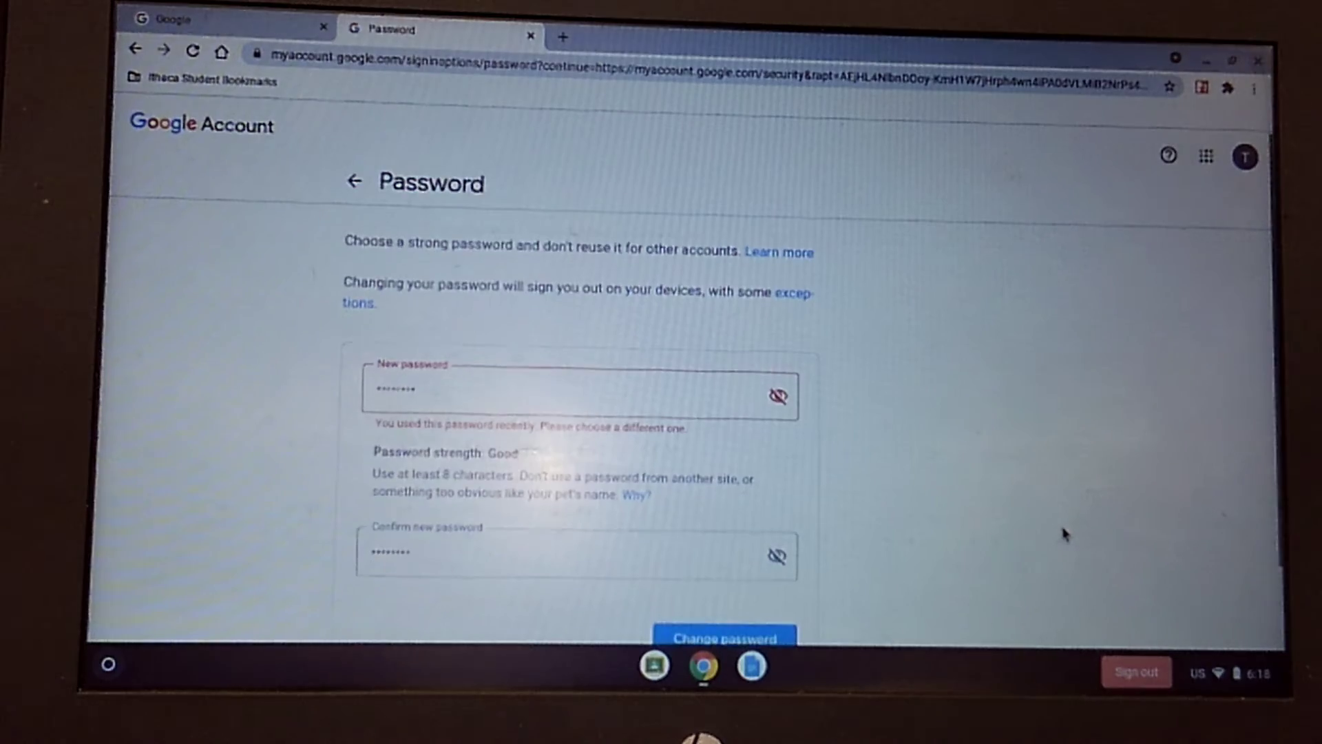
scroll("down", 3)
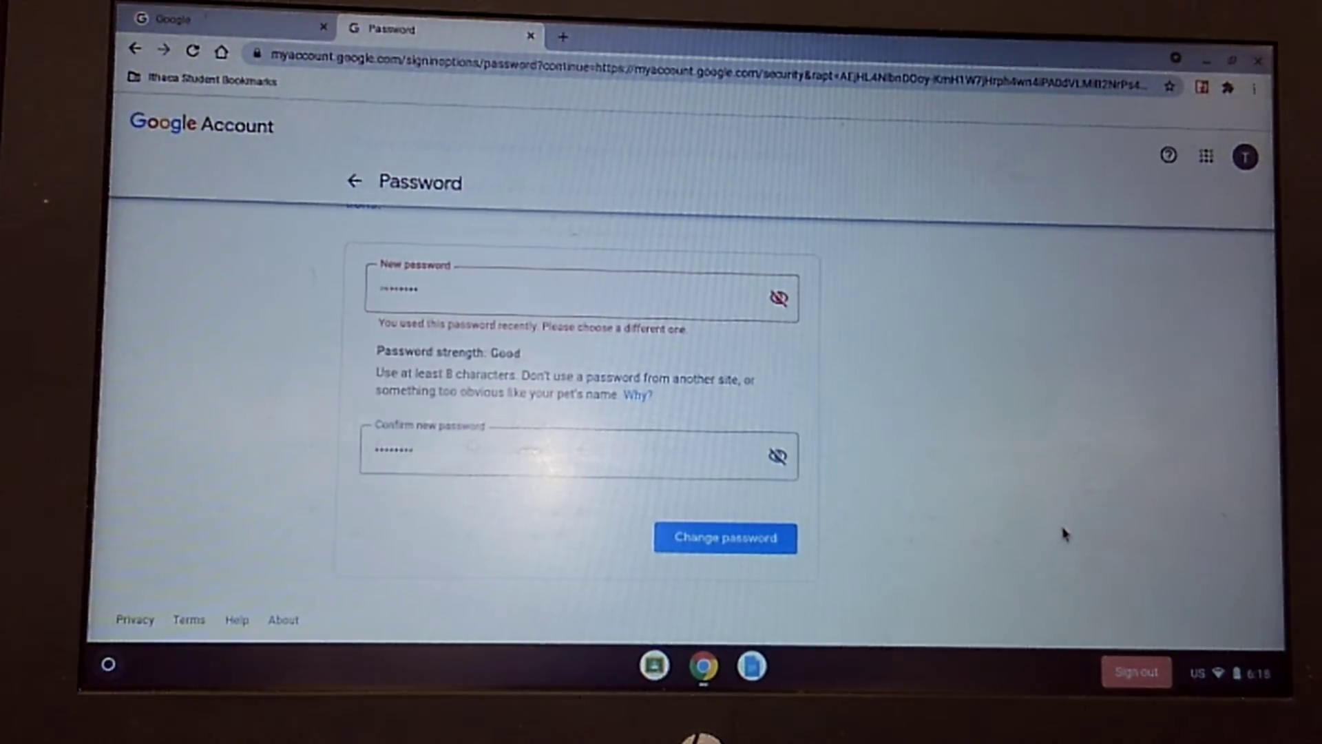